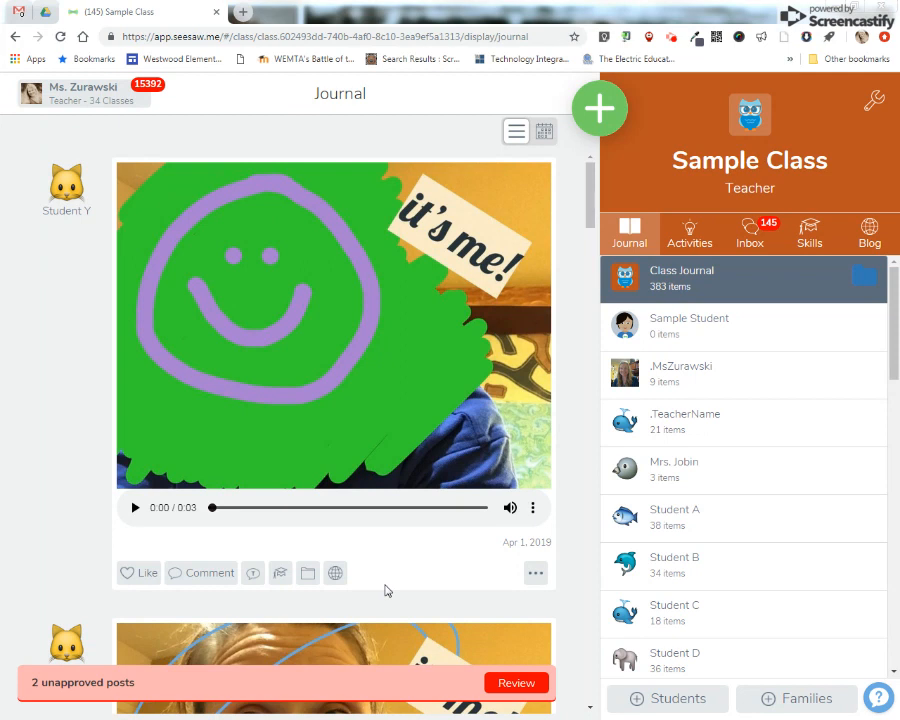
pyautogui.moveTo(430, 603)
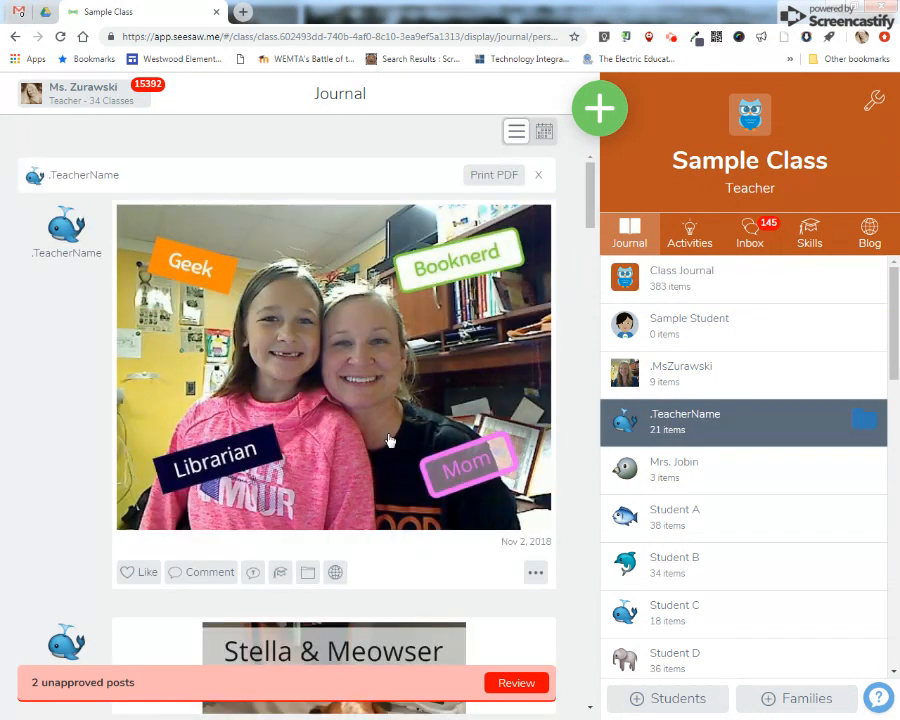
# Scroll the .TeacherName journal feed down to the Stella & Meowser pet photo
pyautogui.scroll(-3)
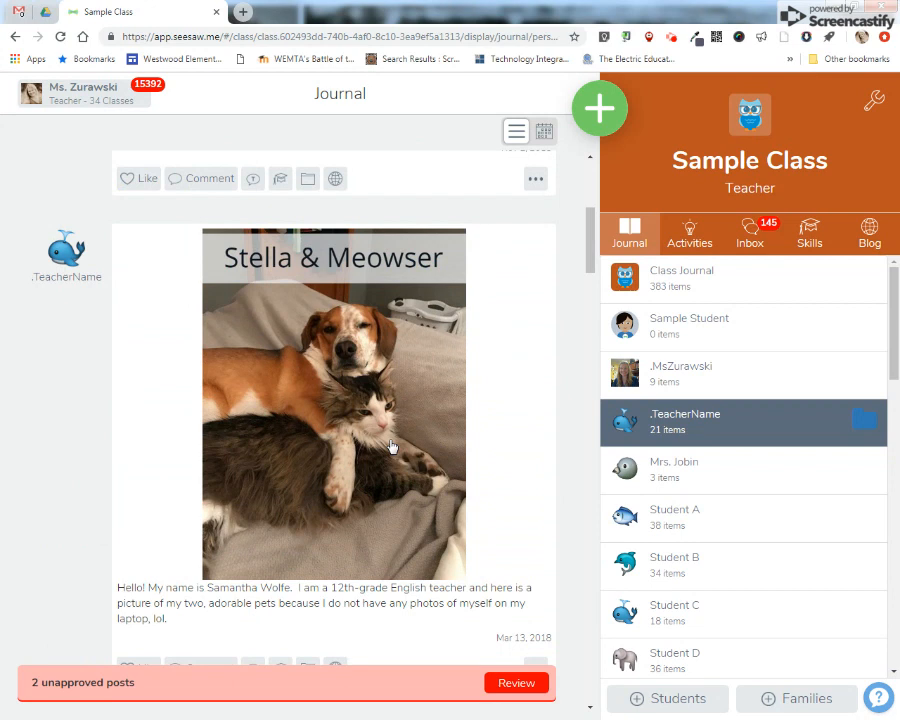
pyautogui.scroll(-3)
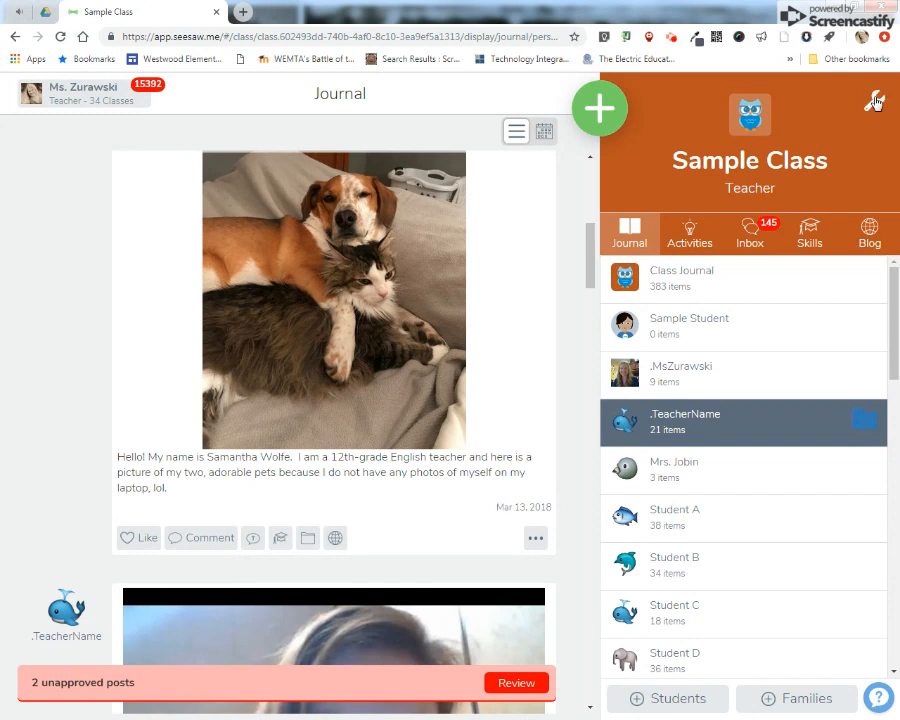
# Open Class Settings and scroll to the Class Blog section with Enable blog on
pyautogui.click(873, 100)
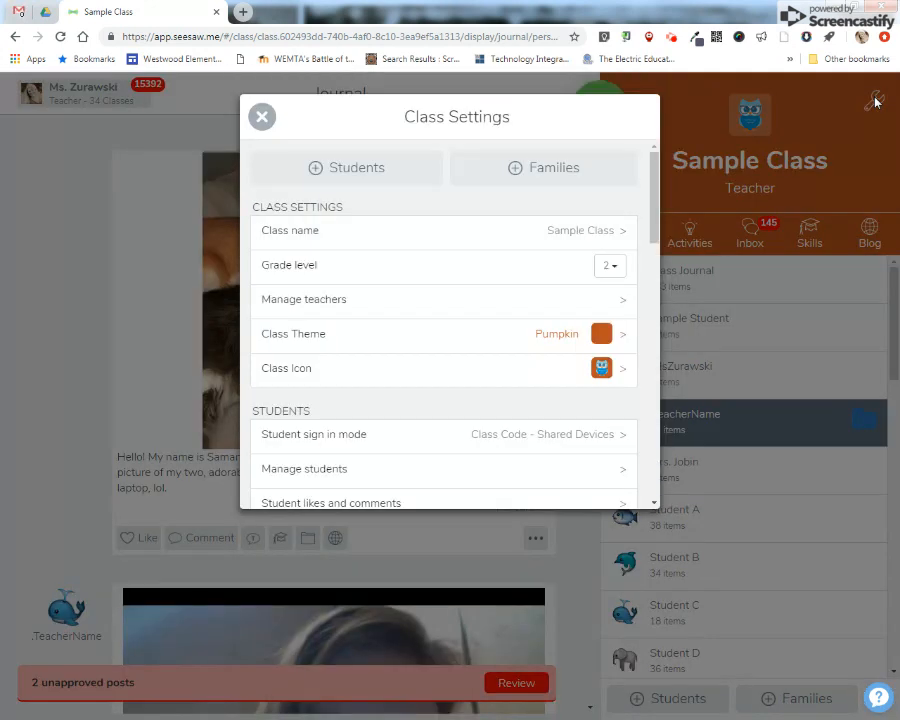
pyautogui.scroll(-3)
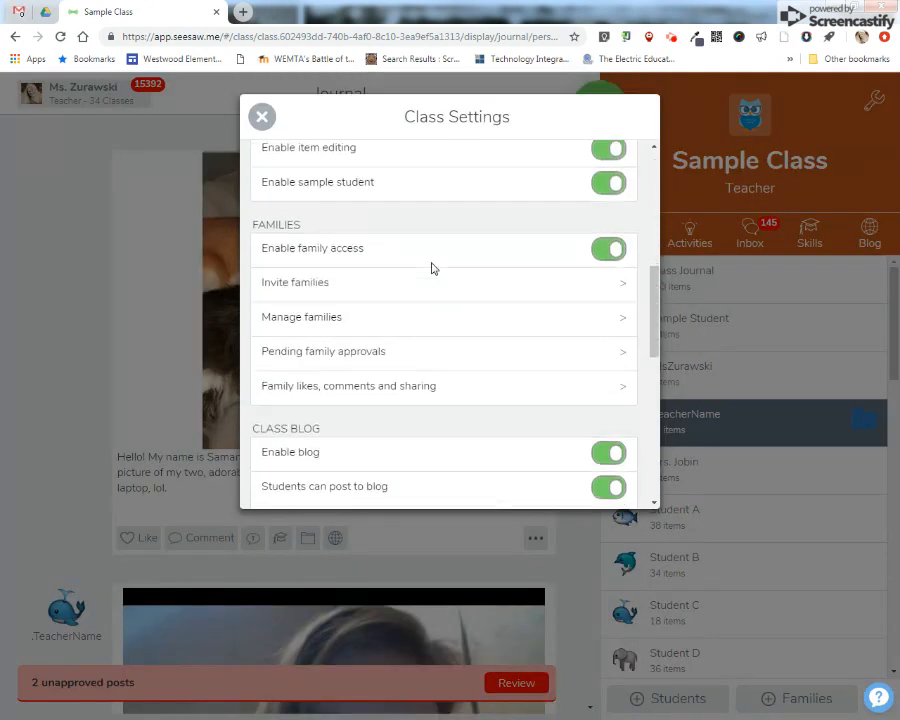
pyautogui.scroll(-3)
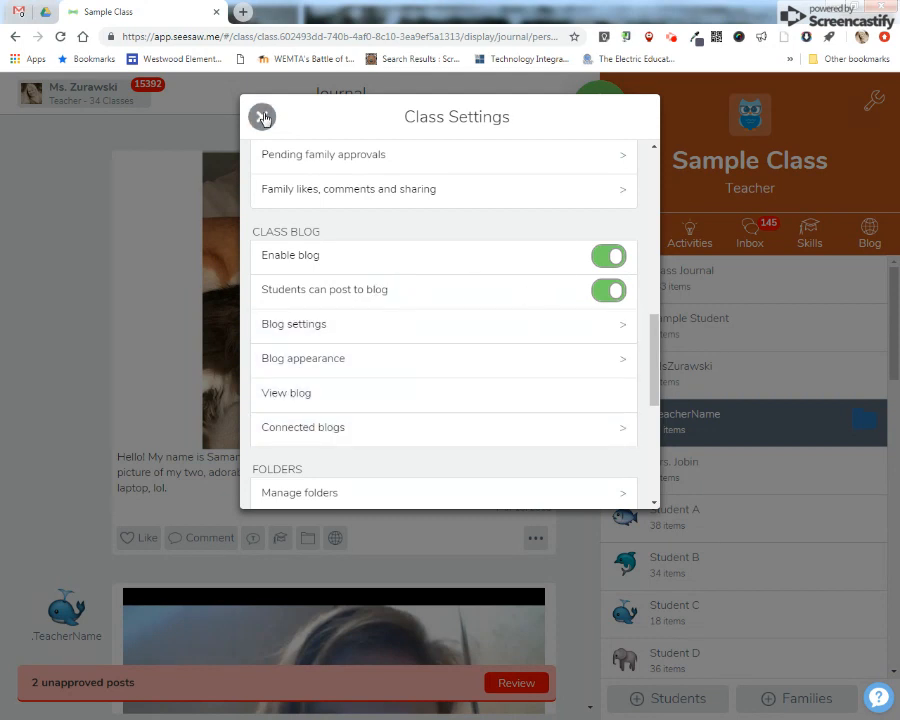
# Close Class Settings and publish the "Help! I'm surrounded by Packer fans!!!" video to the blog
pyautogui.click(263, 117)
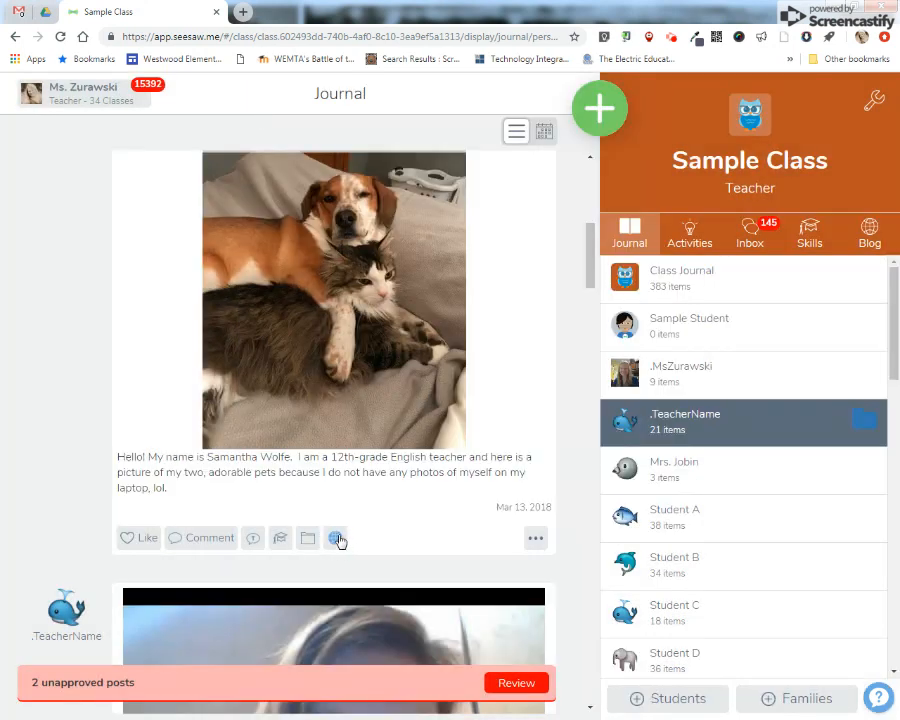
pyautogui.moveTo(385, 528)
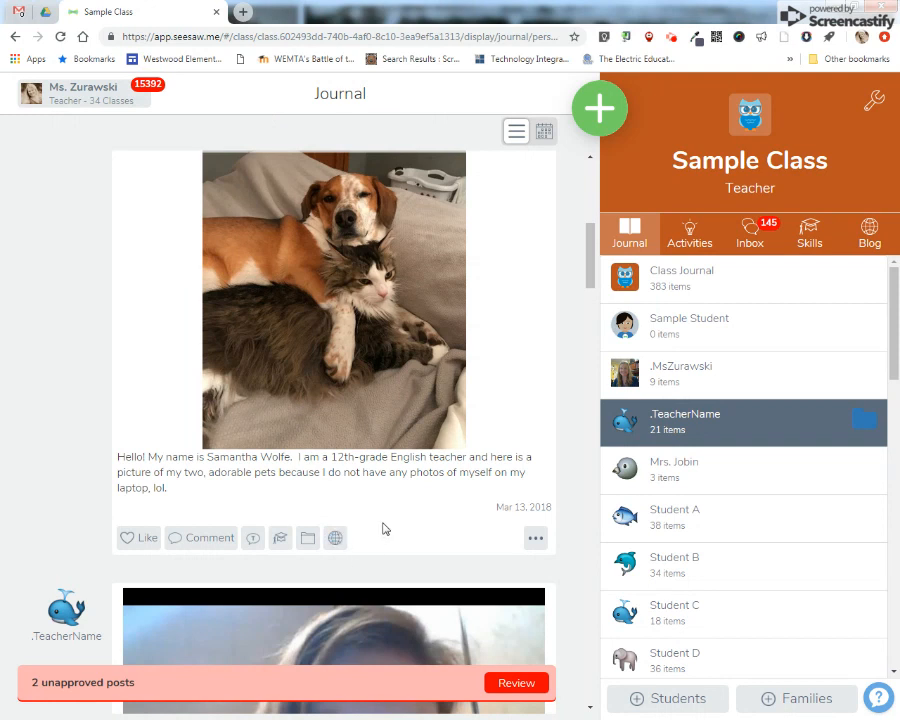
pyautogui.scroll(-3)
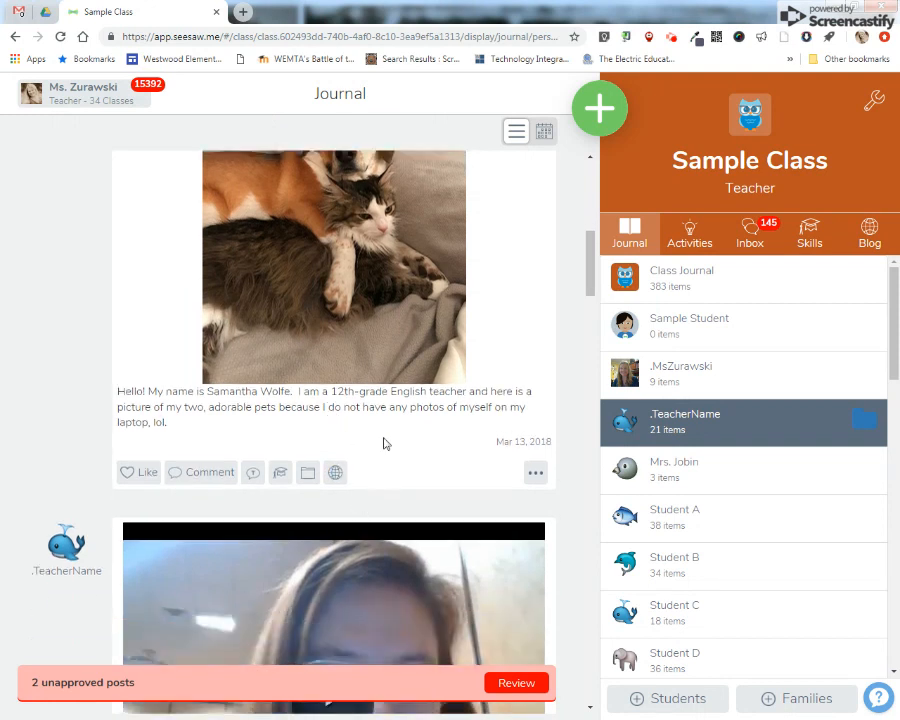
pyautogui.scroll(-3)
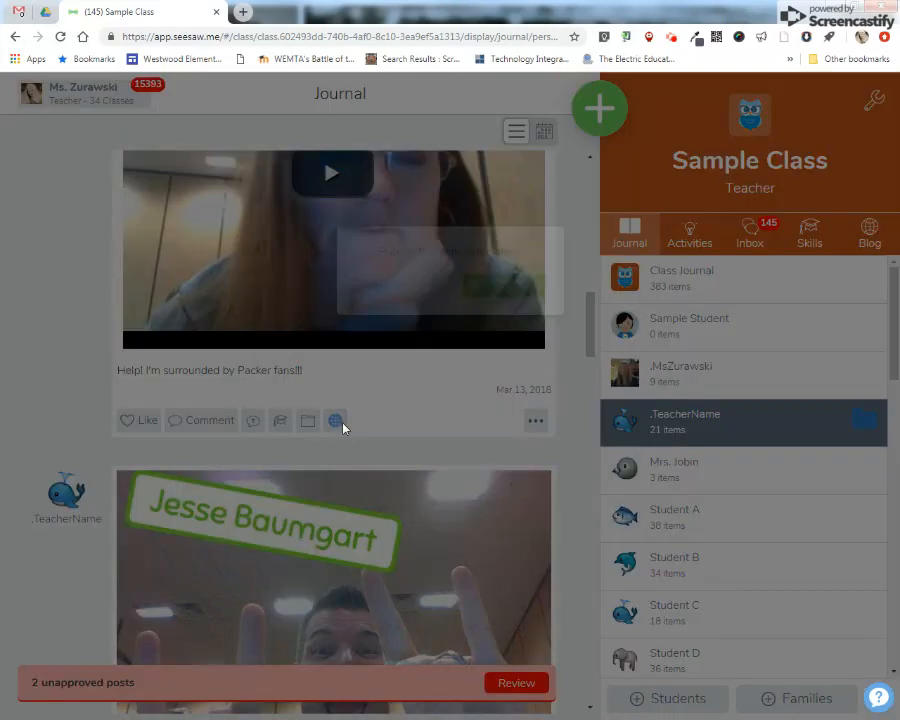
pyautogui.click(335, 420)
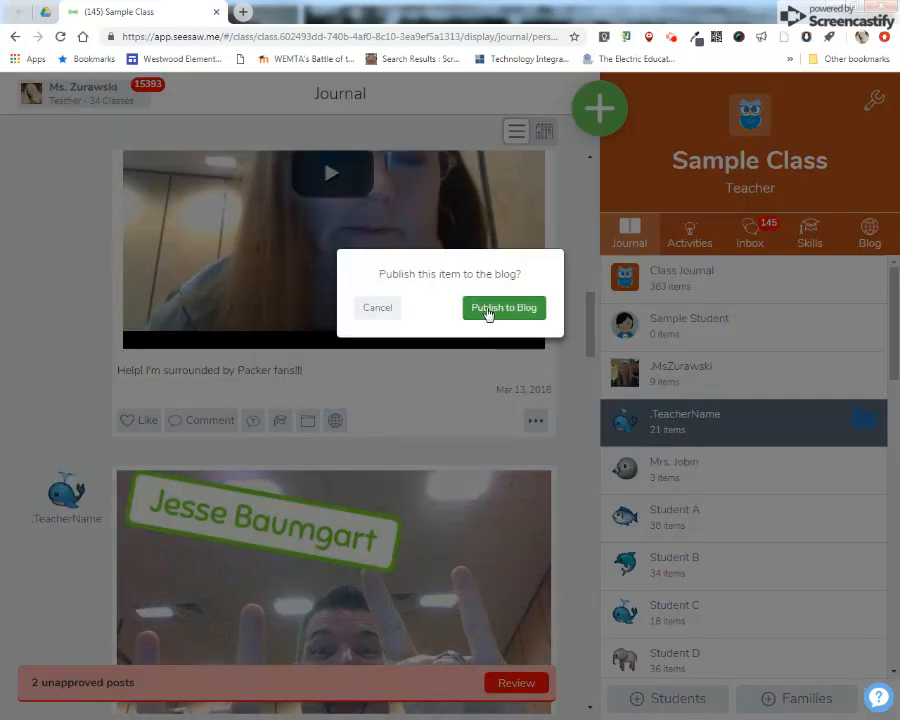
pyautogui.click(504, 307)
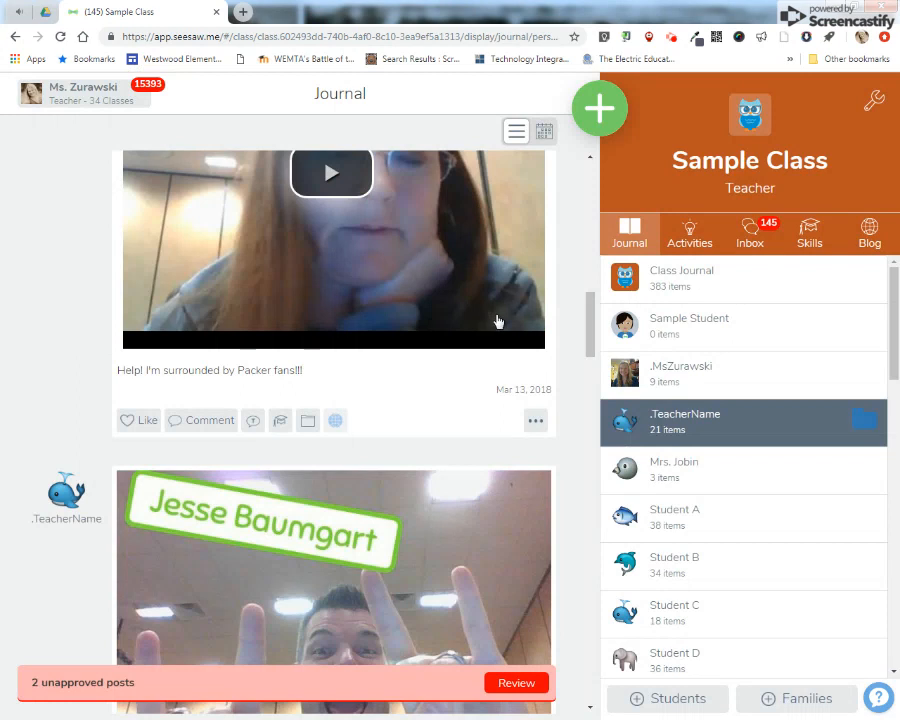
pyautogui.moveTo(491, 408)
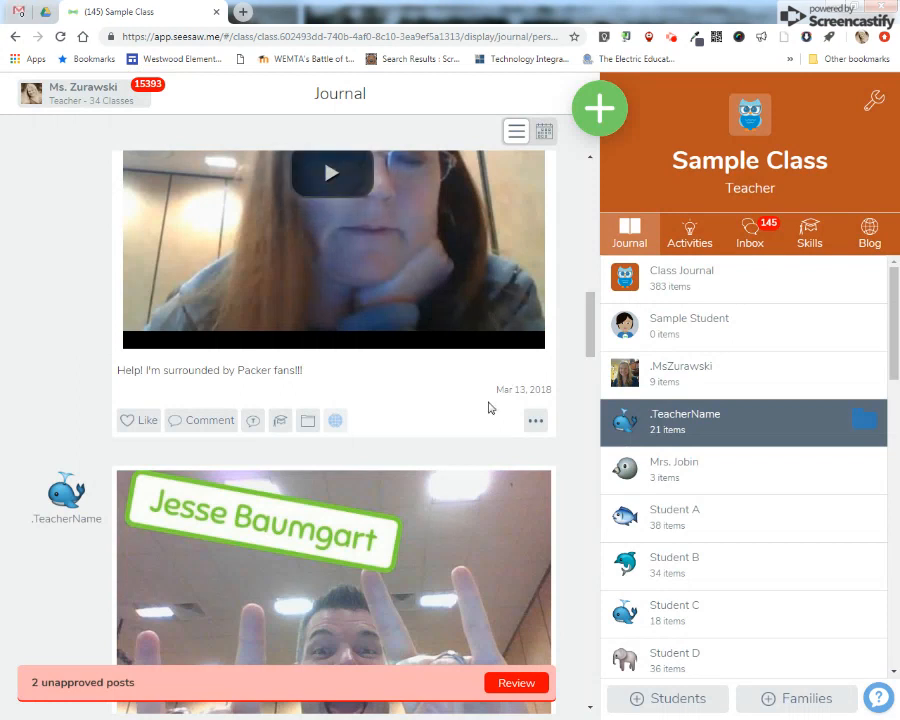
pyautogui.moveTo(107, 420)
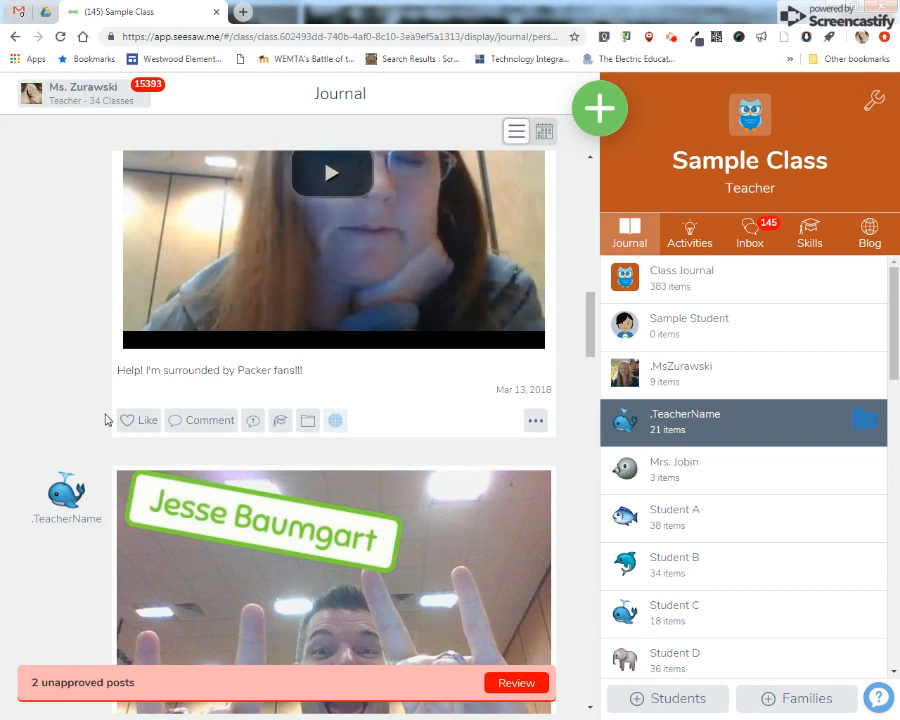
pyautogui.moveTo(258, 335)
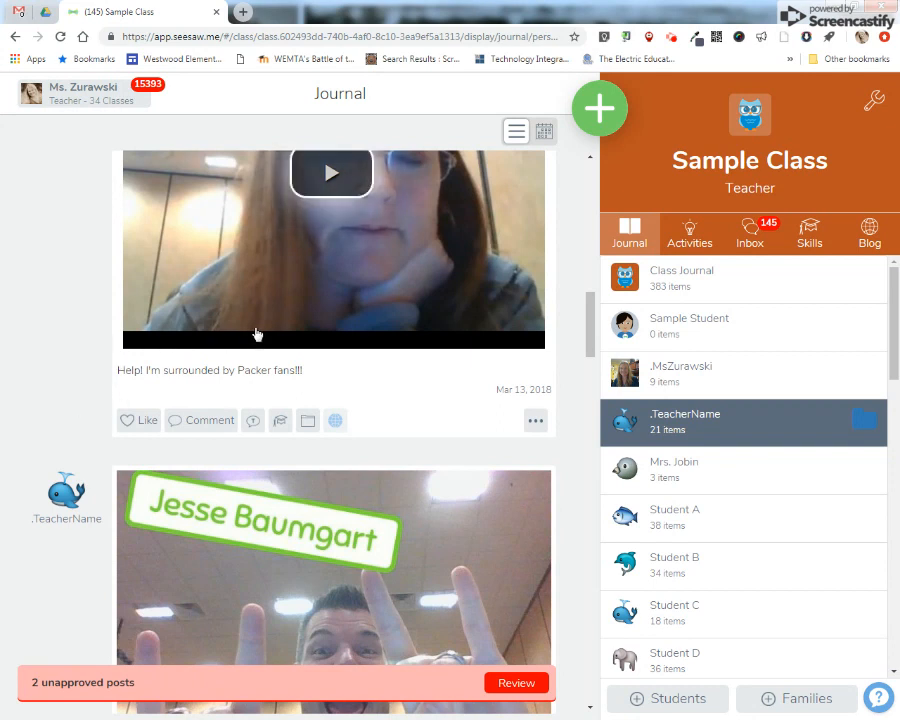
pyautogui.moveTo(303, 365)
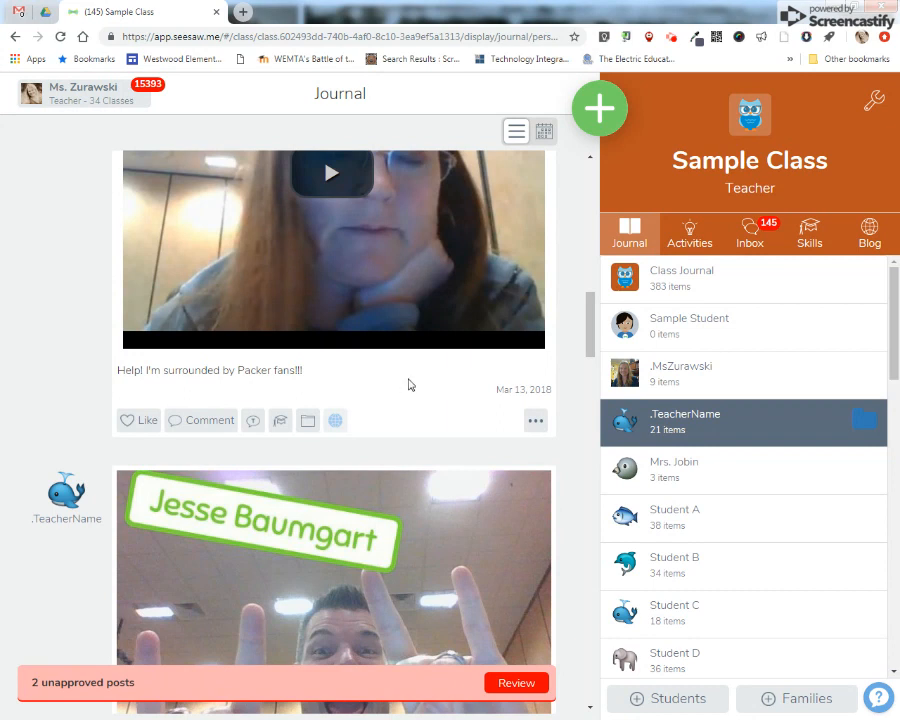
# Go to the Blog tab and open the blog.seesaw.me Sample Class link in a new tab
pyautogui.scroll(-3)
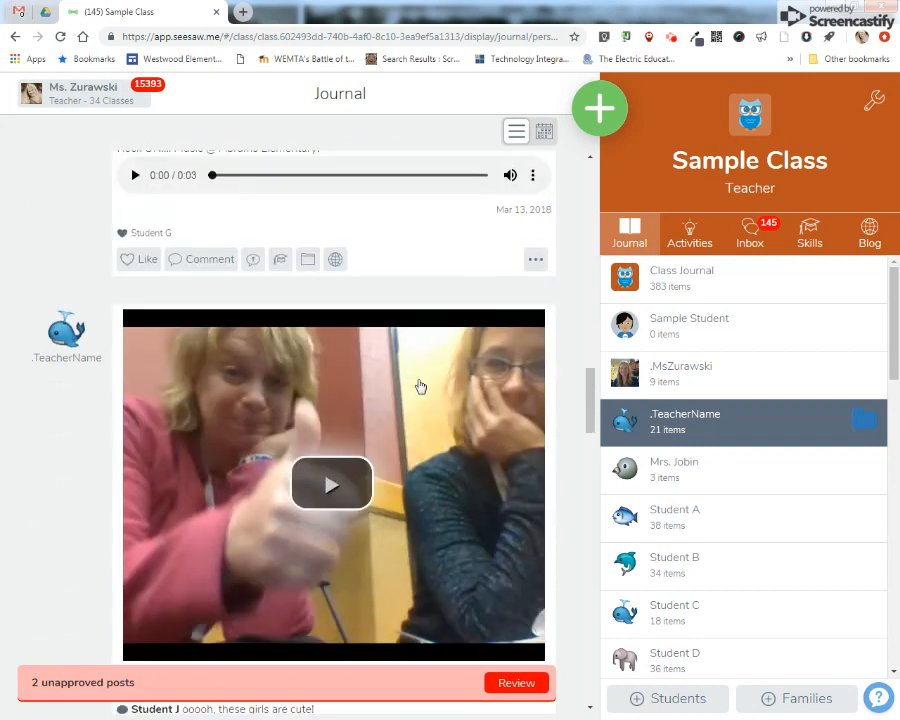
pyautogui.scroll(3)
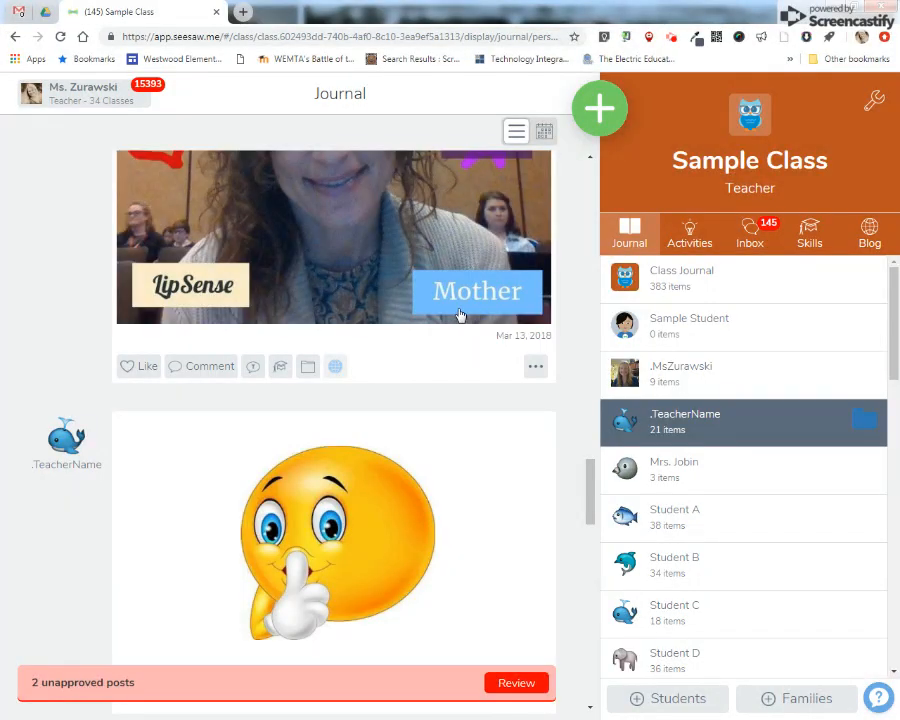
pyautogui.moveTo(393, 345)
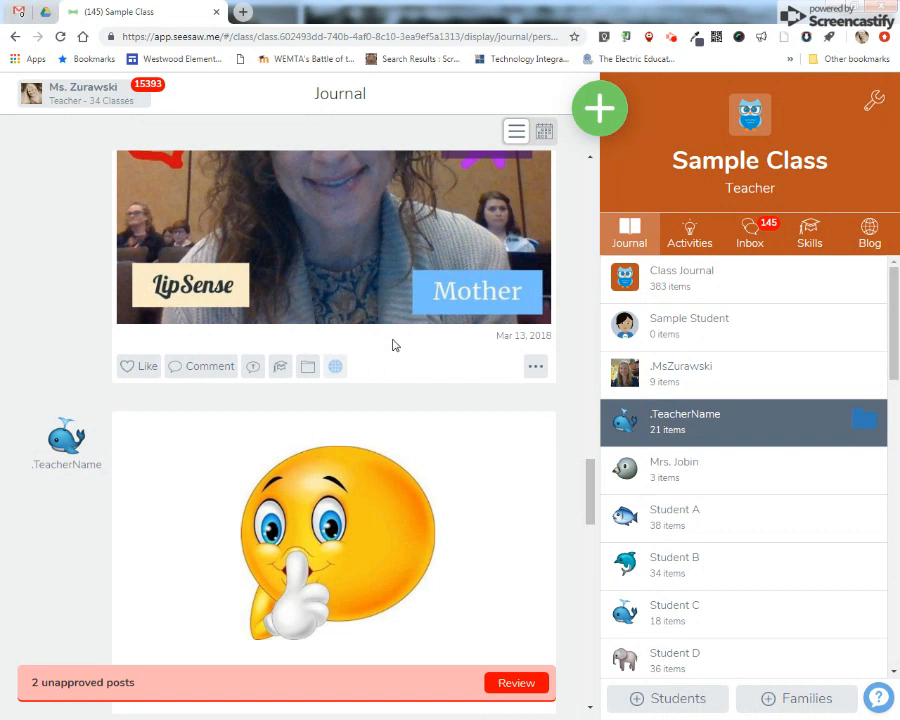
pyautogui.click(868, 231)
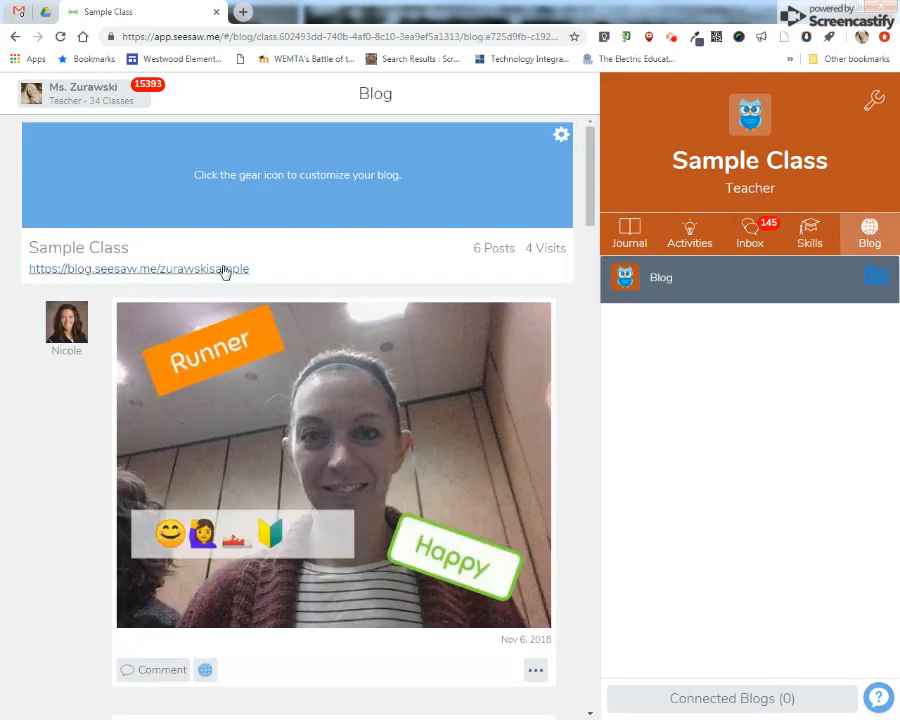
pyautogui.click(660, 277)
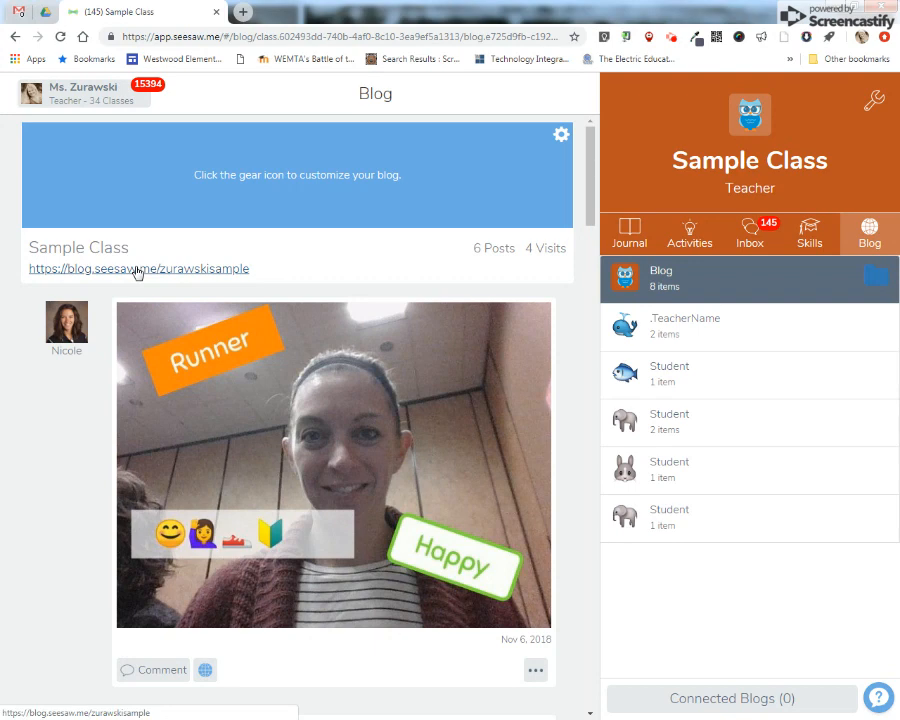
pyautogui.click(138, 268)
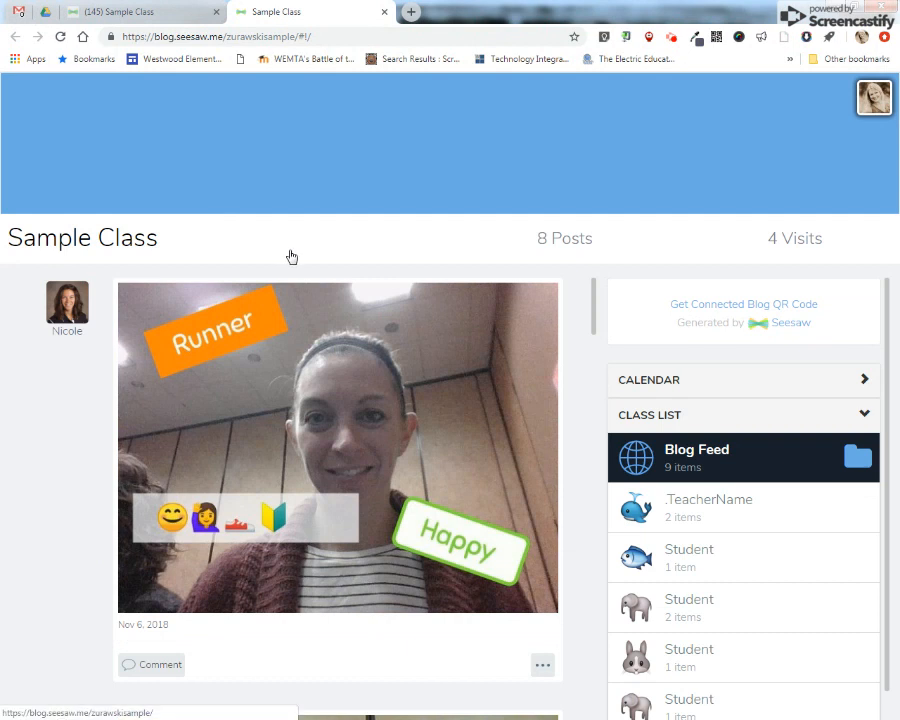
pyautogui.moveTo(575, 310)
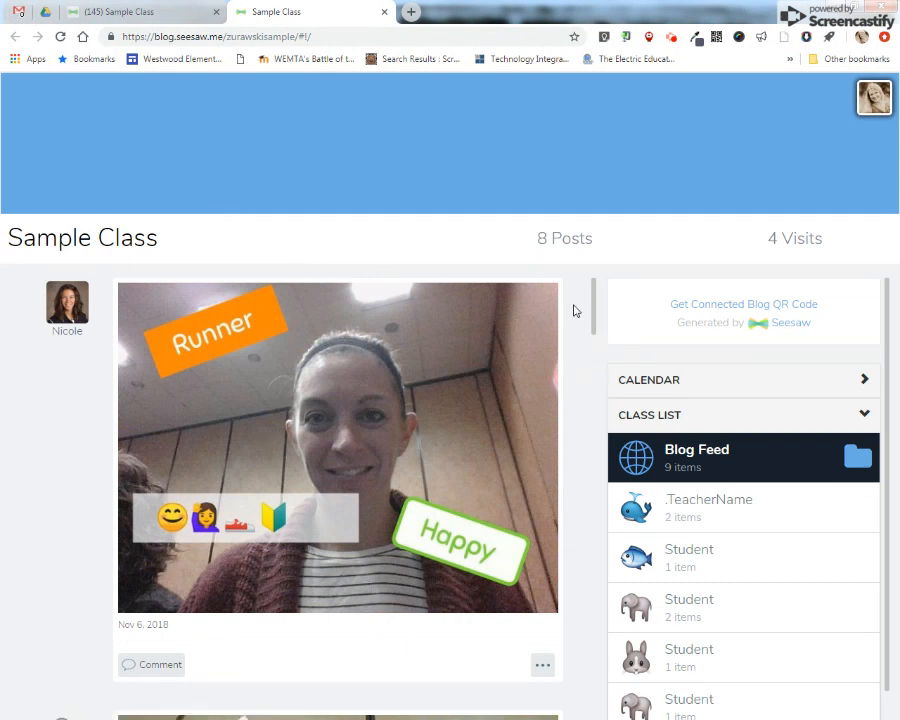
# Scroll the public blog feed and filter it to the .TeacherName folder
pyautogui.scroll(-3)
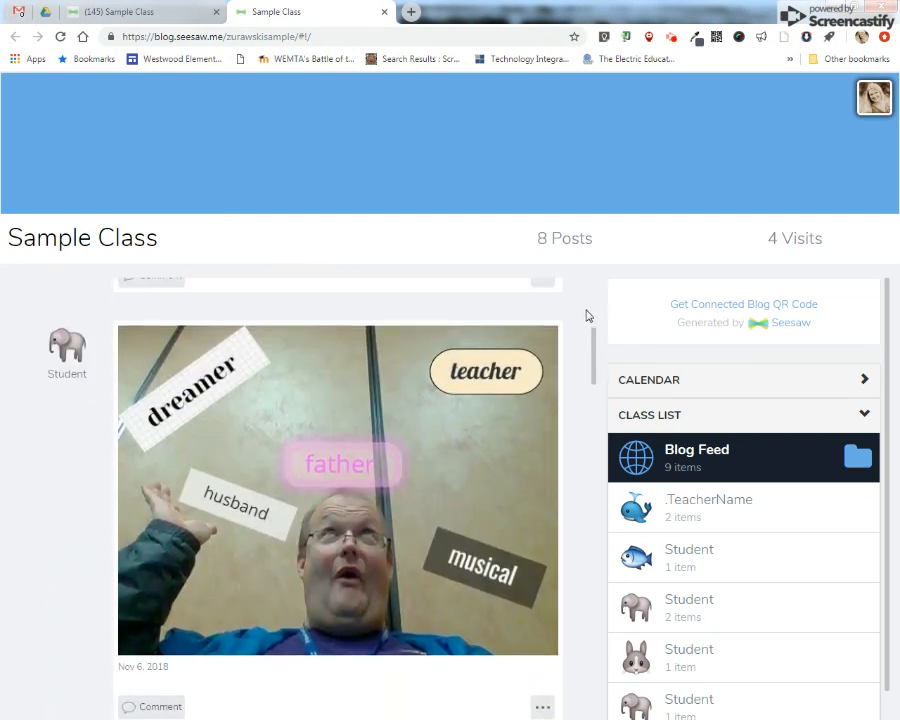
pyautogui.scroll(-3)
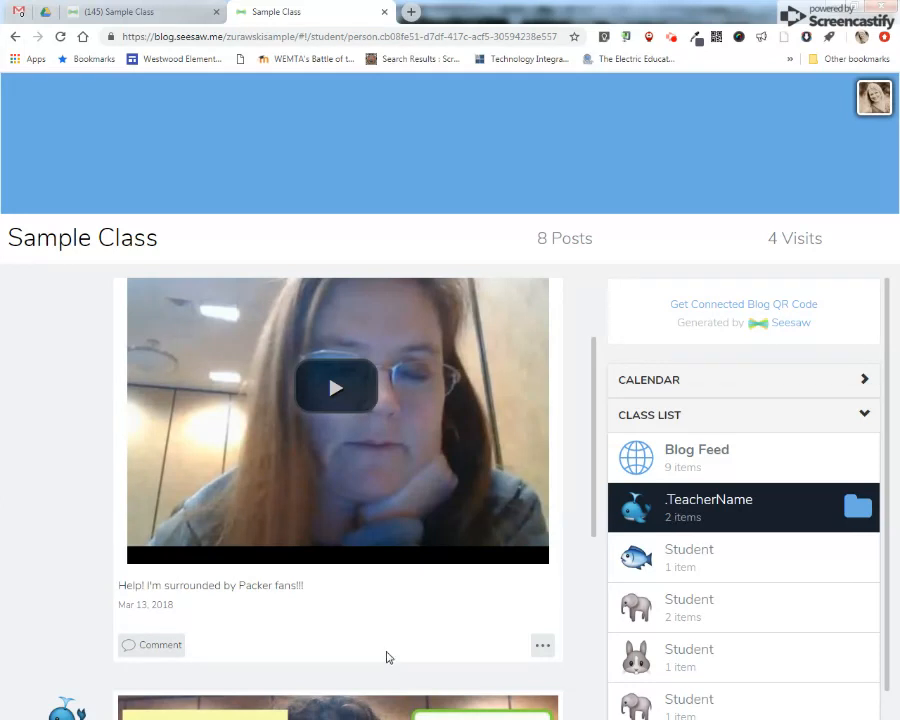
pyautogui.moveTo(160, 645)
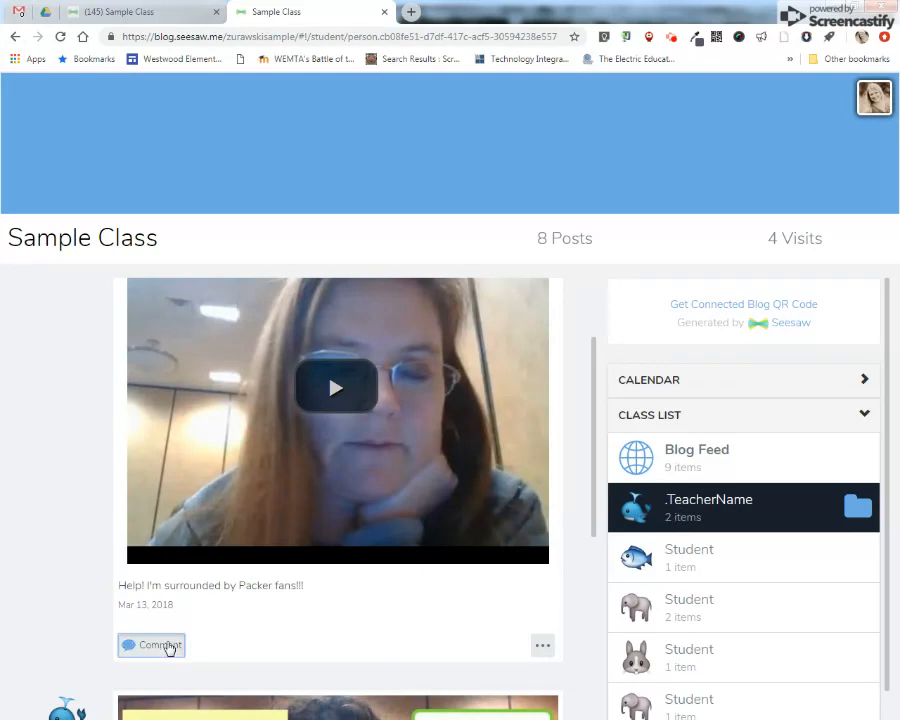
# Start a comment on the Packer fans post, then switch to the teacher's Sample Class tab
pyautogui.click(150, 645)
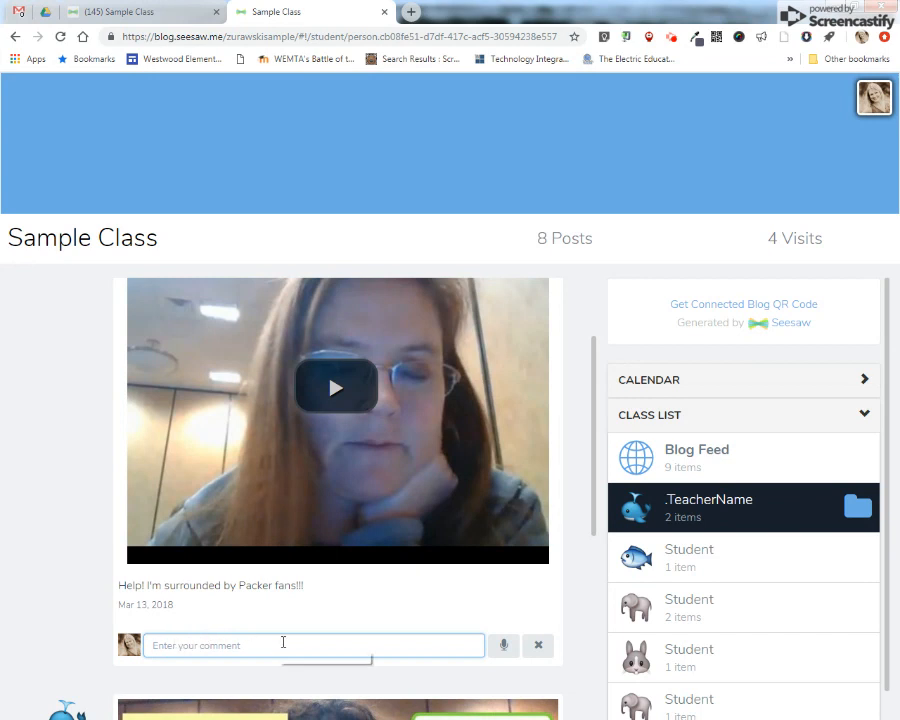
pyautogui.moveTo(277, 586)
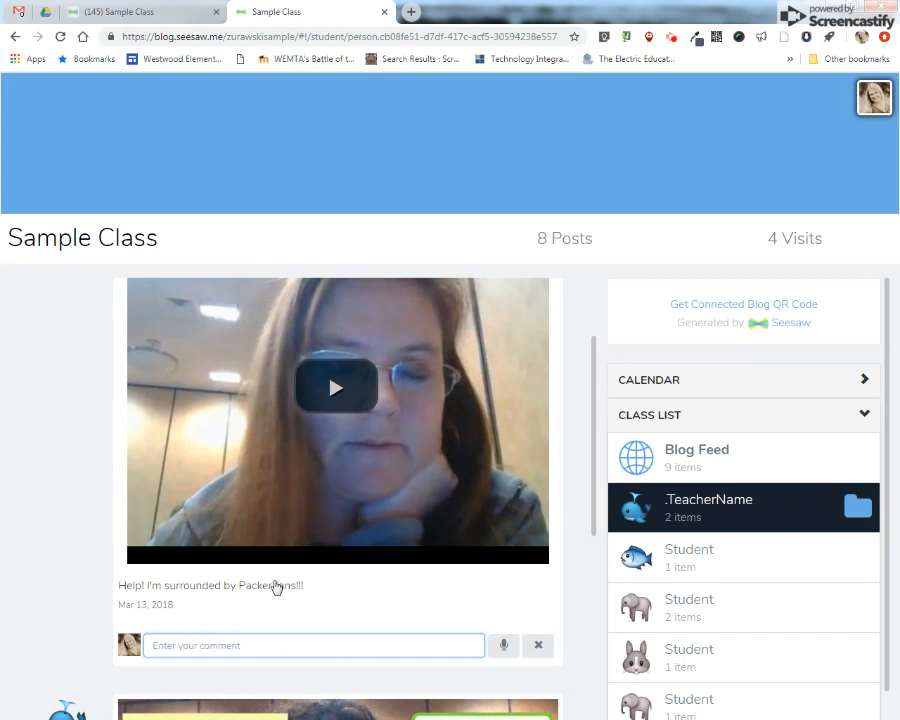
pyautogui.click(140, 12)
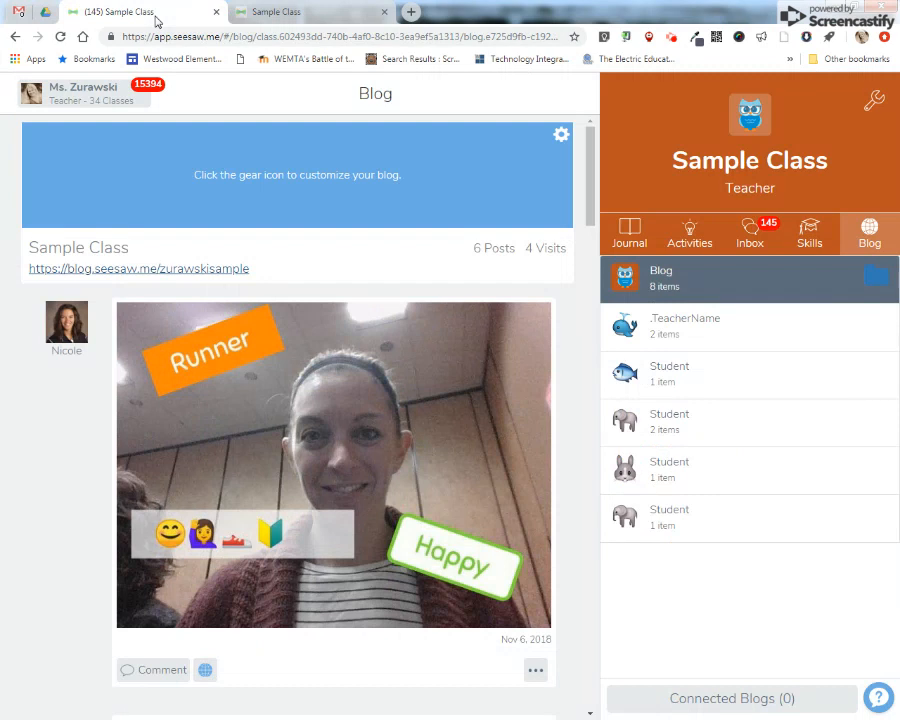
# Switch back to the public blog tab showing the Packer fans post's open comment box
pyautogui.click(138, 268)
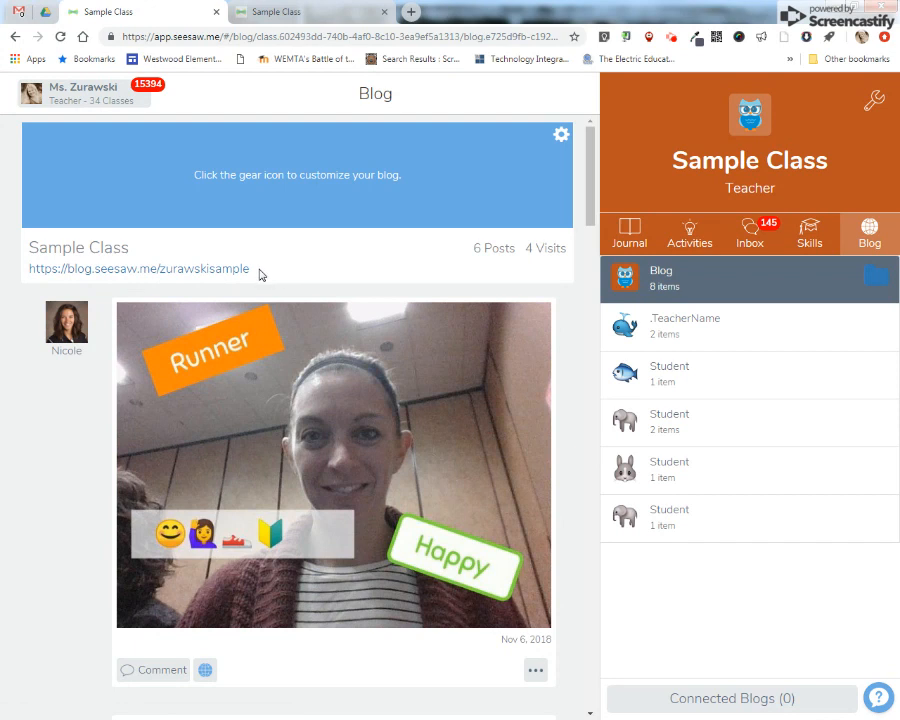
pyautogui.moveTo(282, 263)
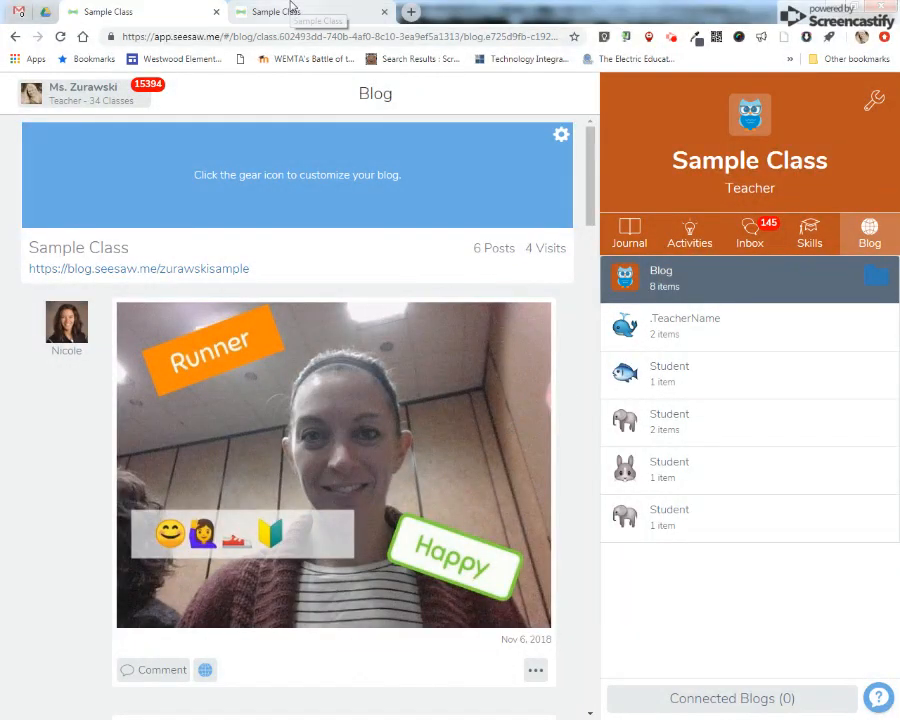
pyautogui.click(684, 325)
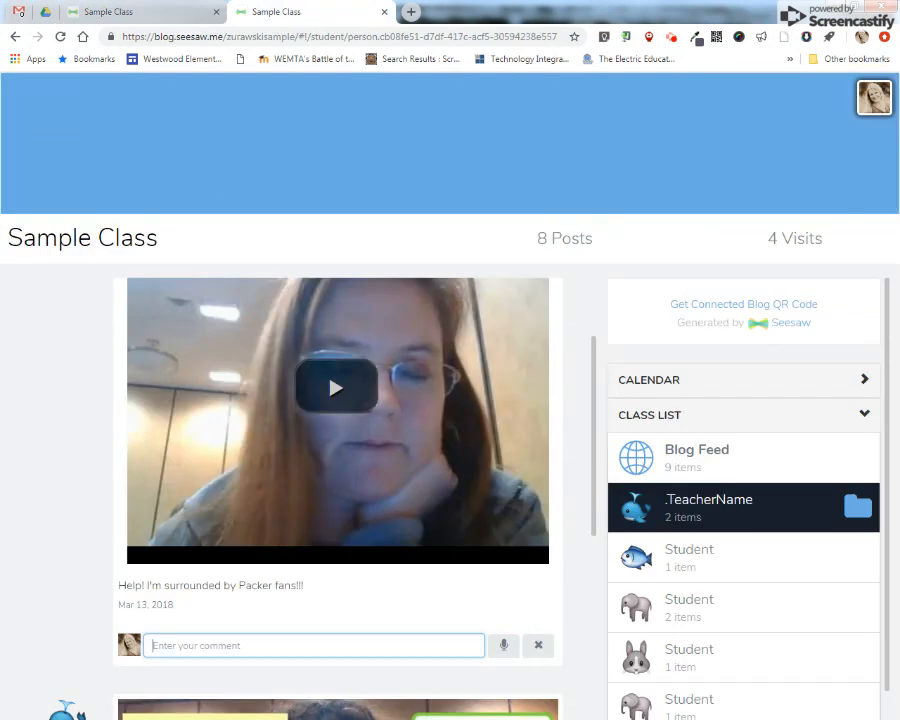